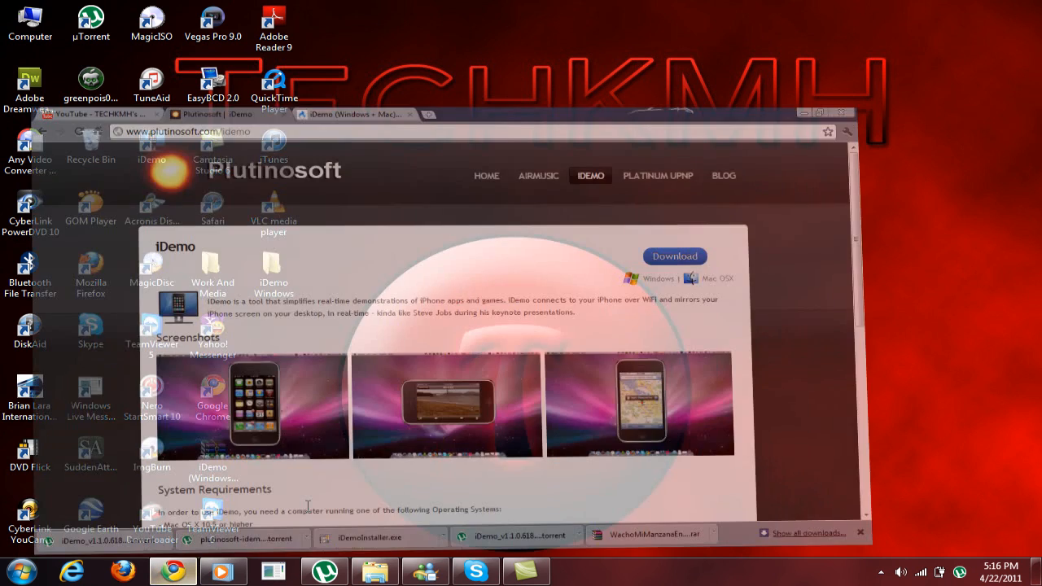
# Scroll through the MediaFire iDemo (Windows + Mac).rar page, then minimize Chrome to the desktop.
pyautogui.click(819, 113)
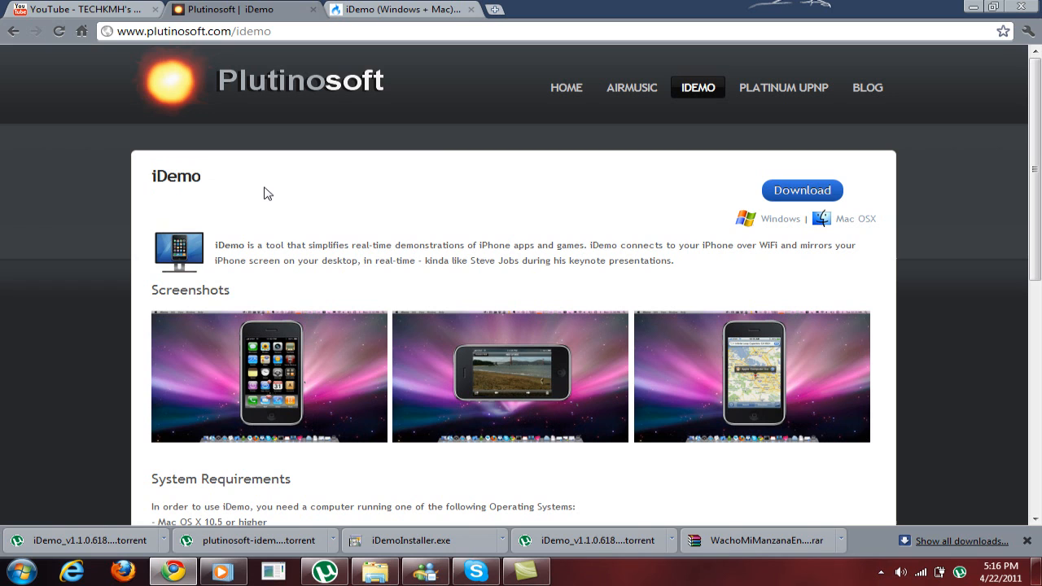
pyautogui.moveTo(994, 158)
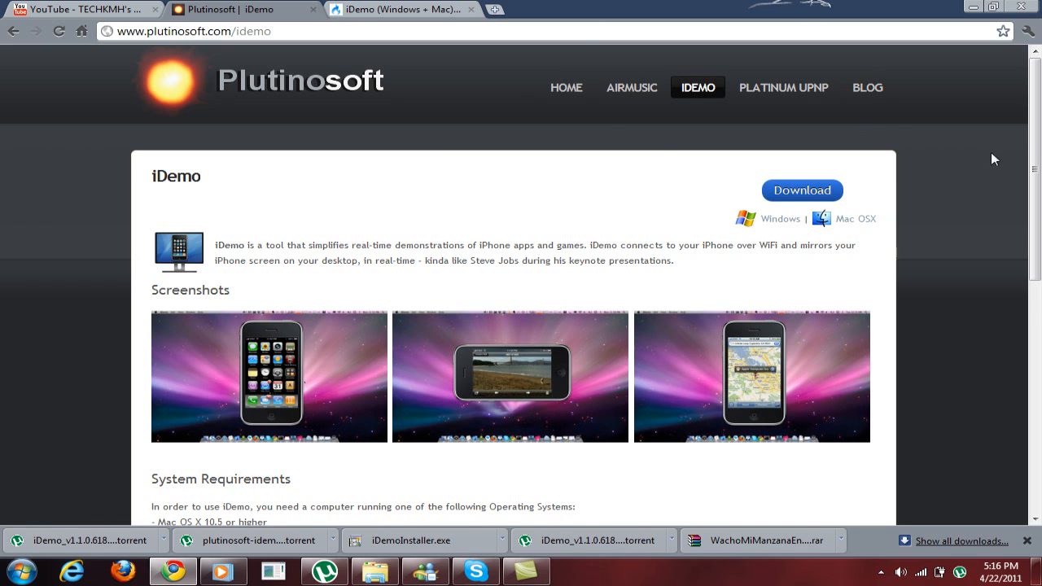
pyautogui.scroll(-3)
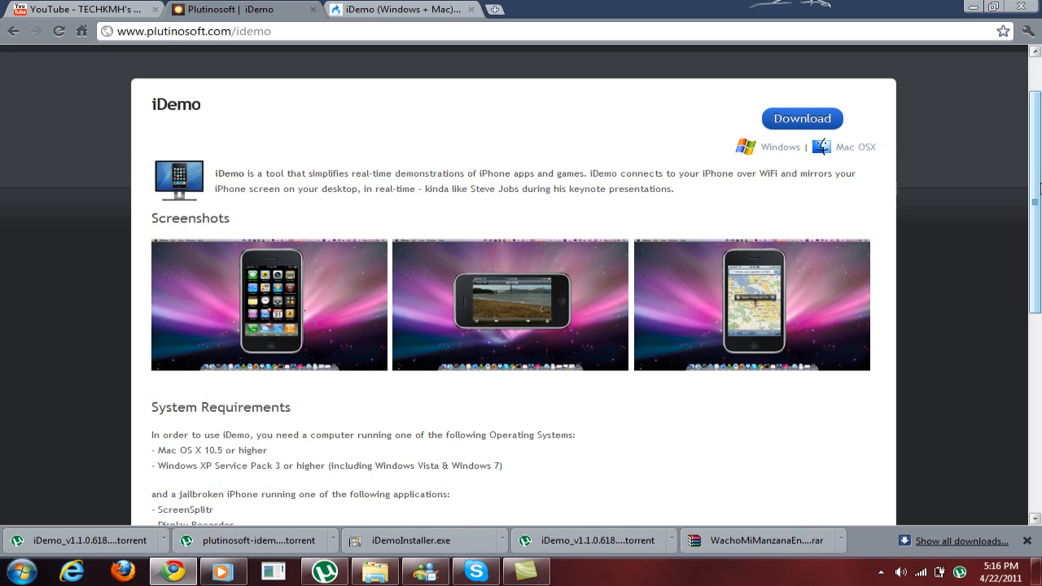
pyautogui.scroll(-3)
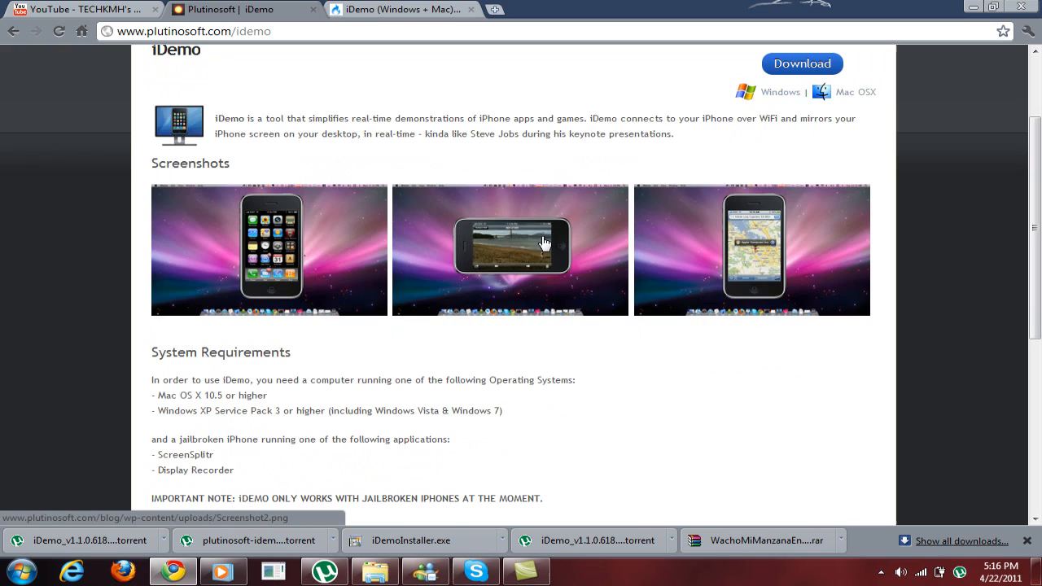
pyautogui.moveTo(770, 271)
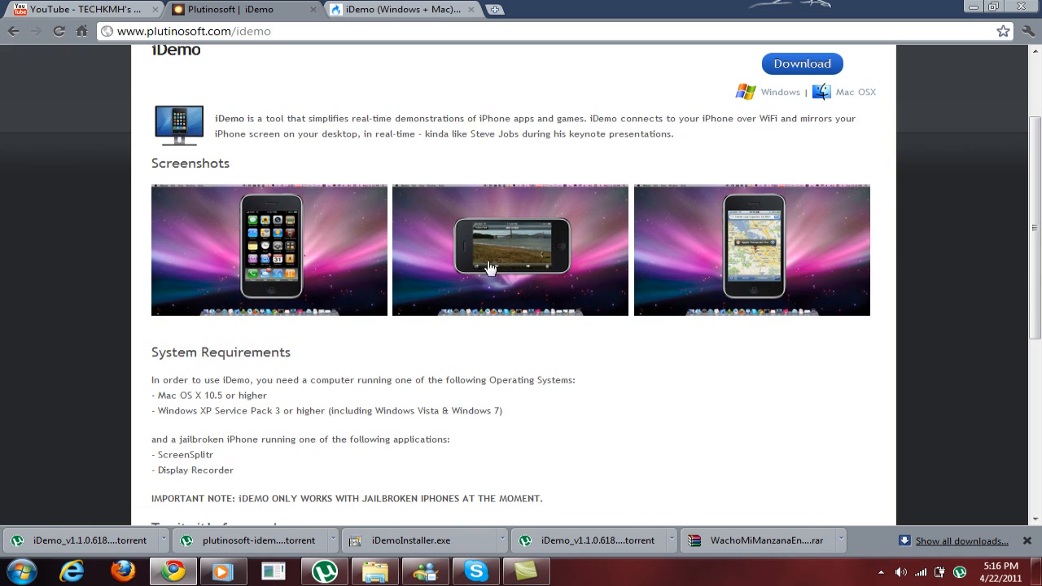
pyautogui.moveTo(772, 267)
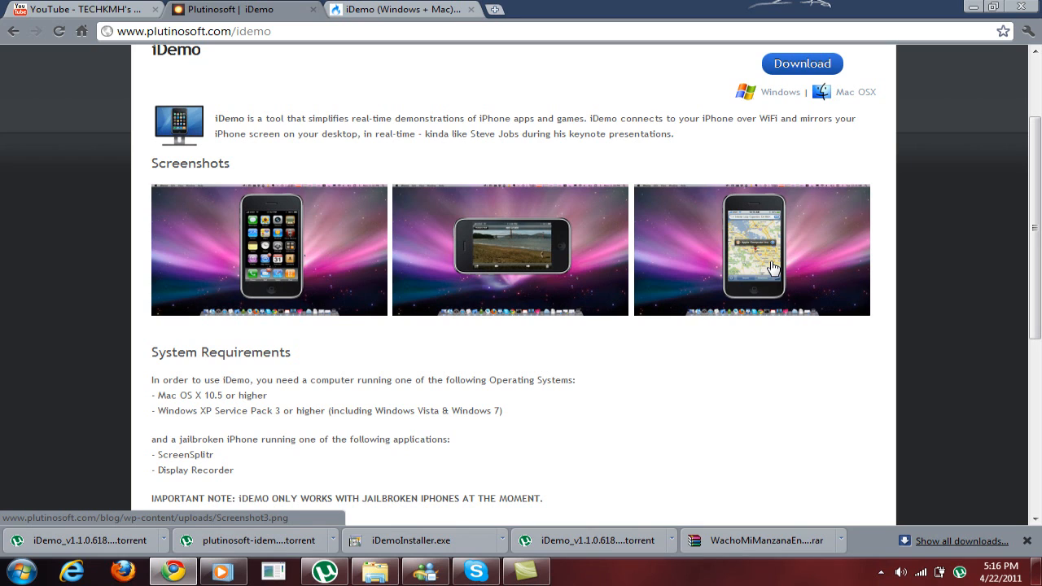
pyautogui.moveTo(462, 241)
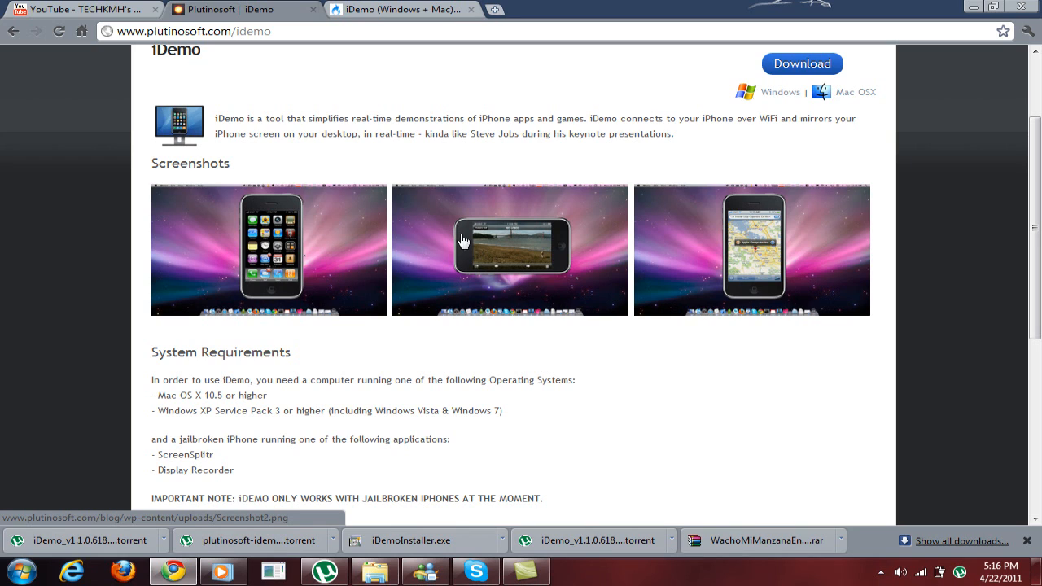
pyautogui.scroll(-3)
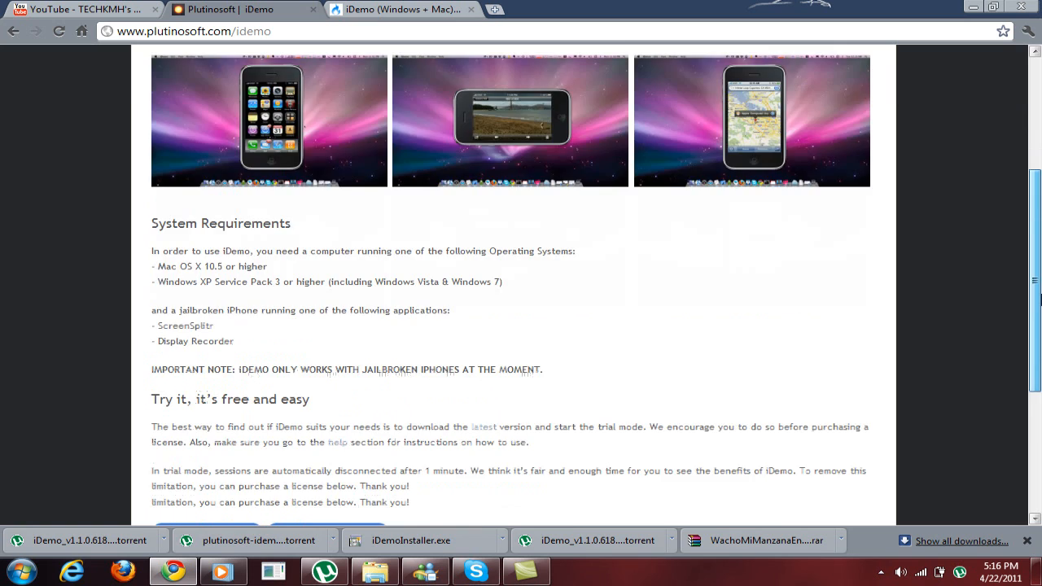
pyautogui.scroll(-3)
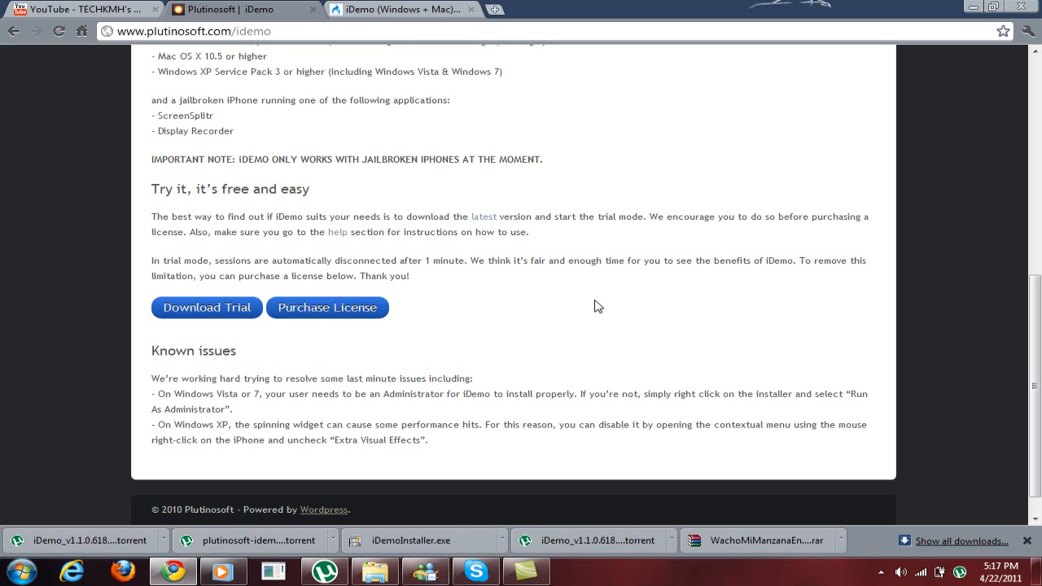
pyautogui.scroll(3)
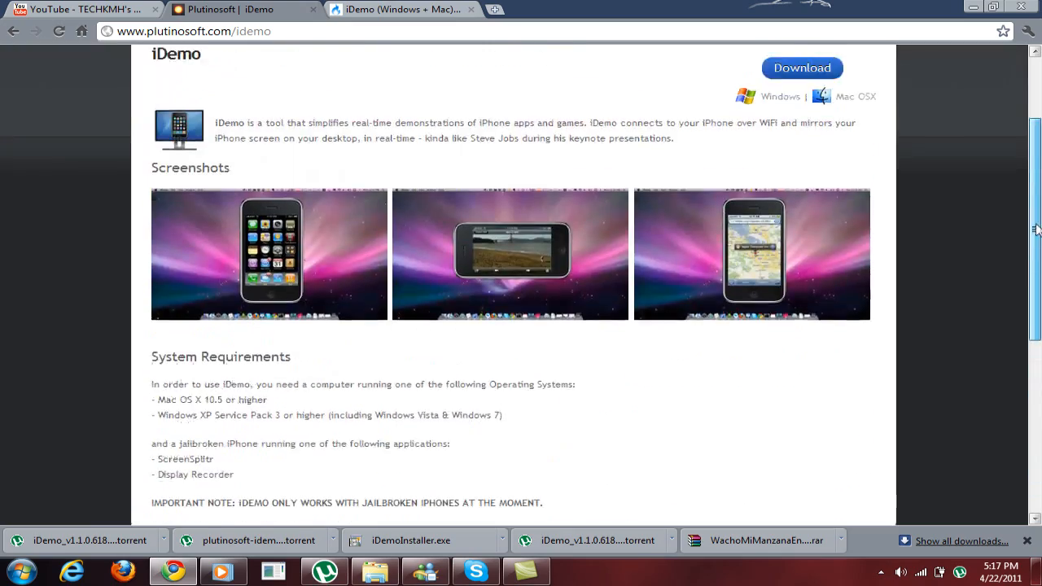
pyautogui.scroll(-3)
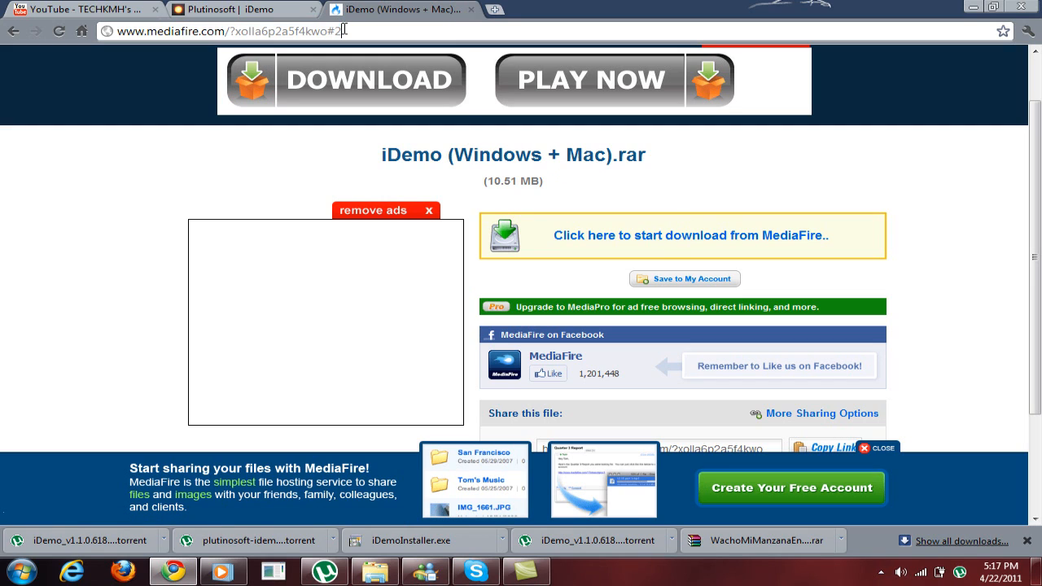
pyautogui.moveTo(582, 7)
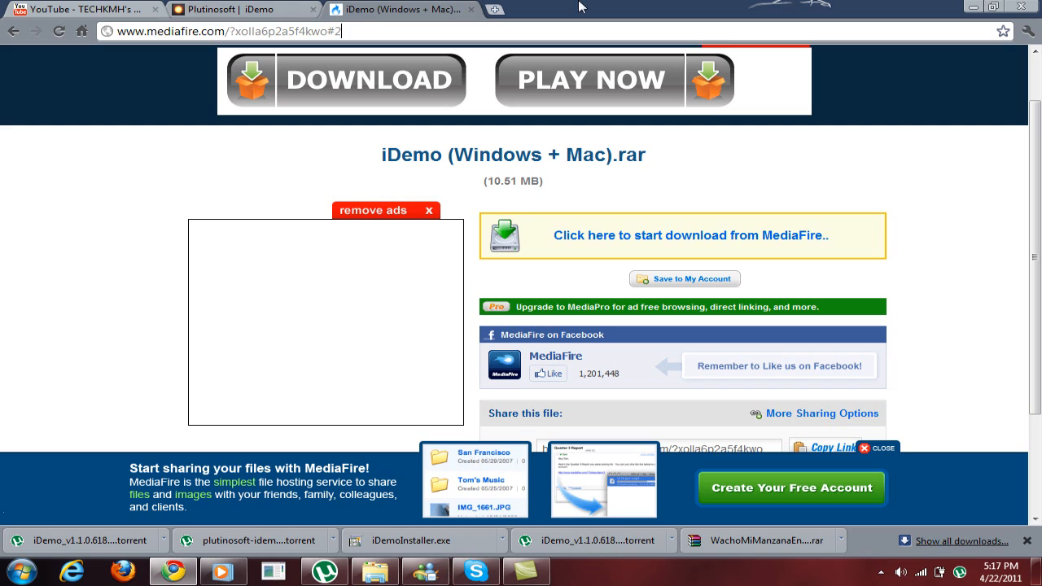
pyautogui.moveTo(684, 235)
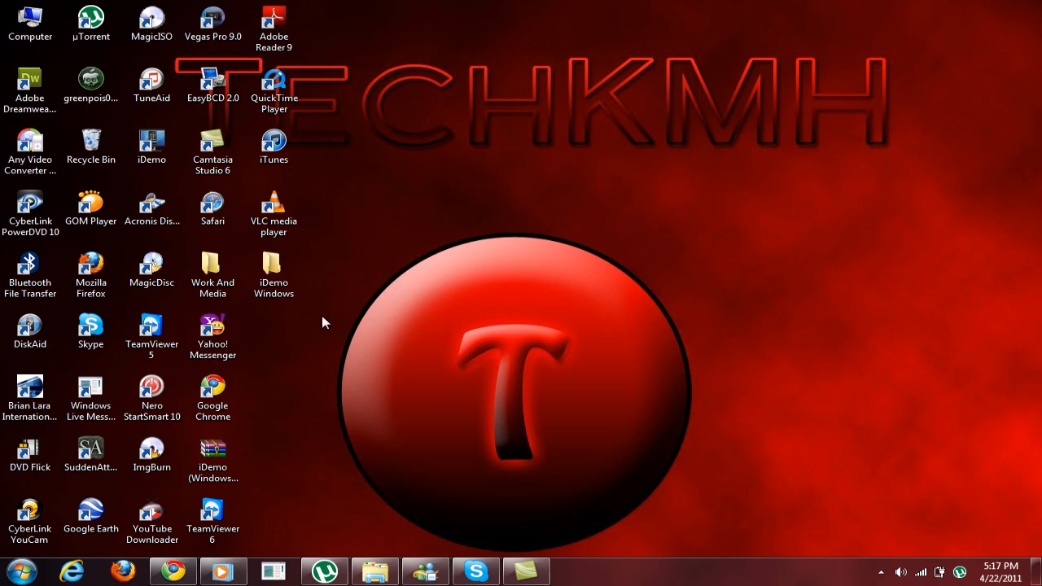
pyautogui.moveTo(422, 336)
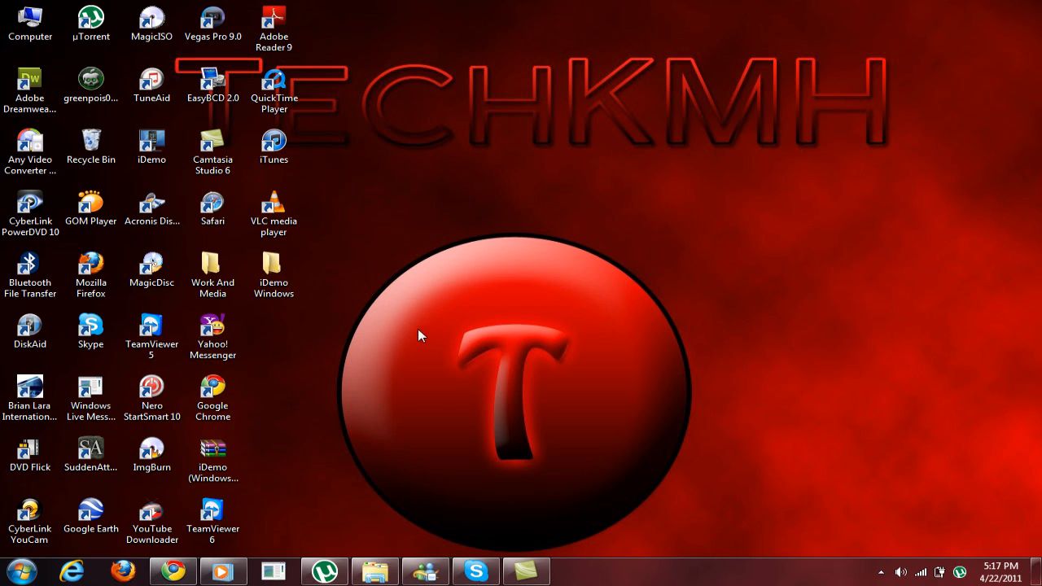
pyautogui.click(273, 273)
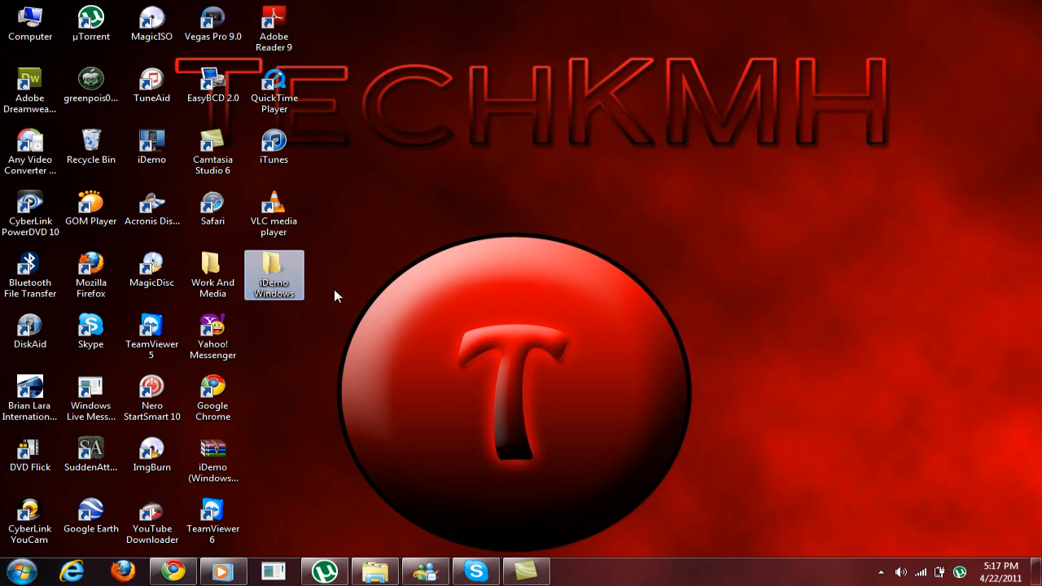
pyautogui.doubleClick(274, 275)
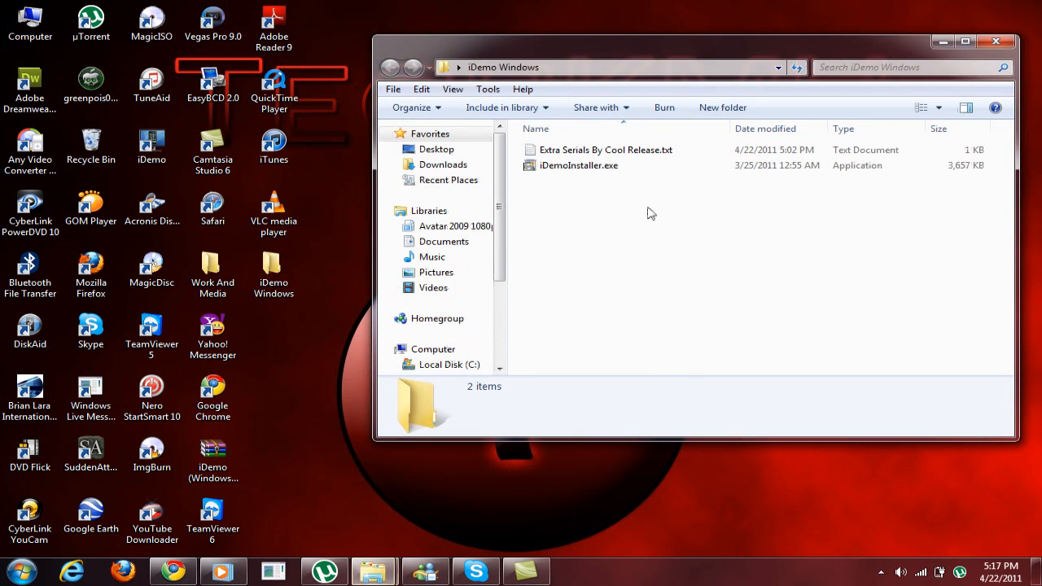
pyautogui.click(579, 165)
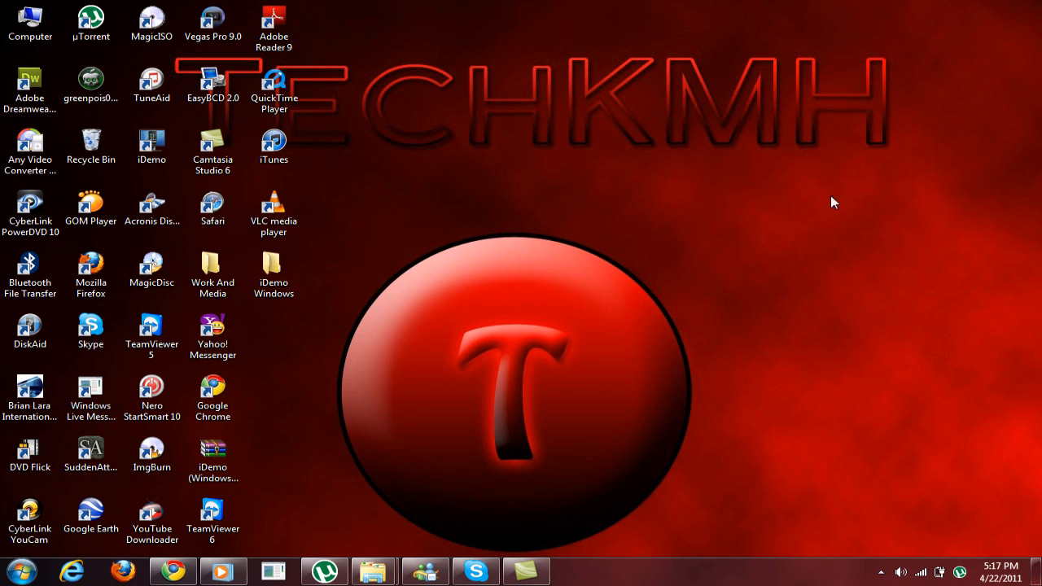
pyautogui.moveTo(808, 192); pyautogui.dragTo(574, 322)
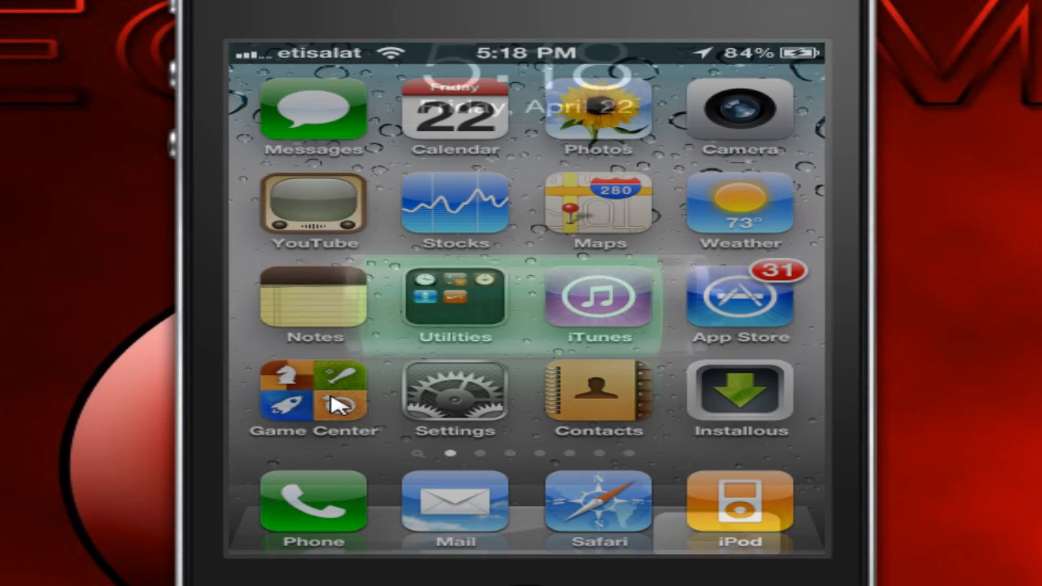
# Swipe to the second home page, launch Cydia, and switch to its Search tab.
pyautogui.hscroll(-3)
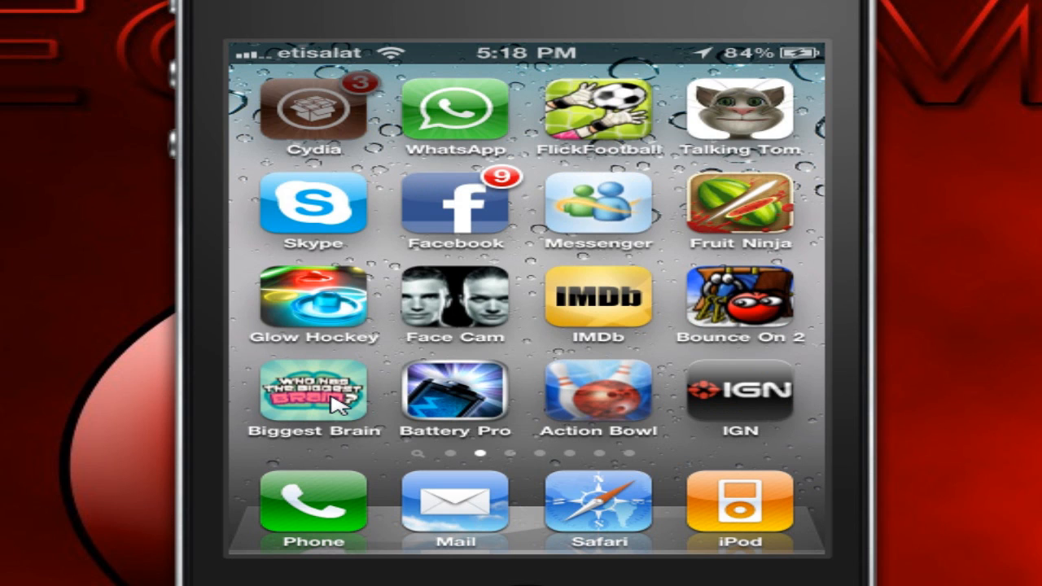
pyautogui.click(314, 395)
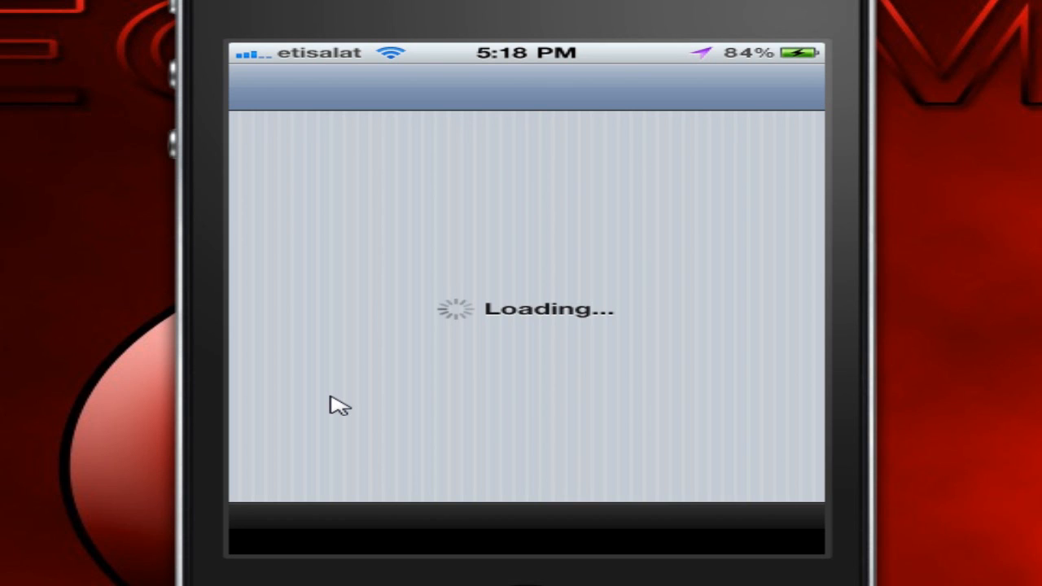
pyautogui.moveTo(58, 185)
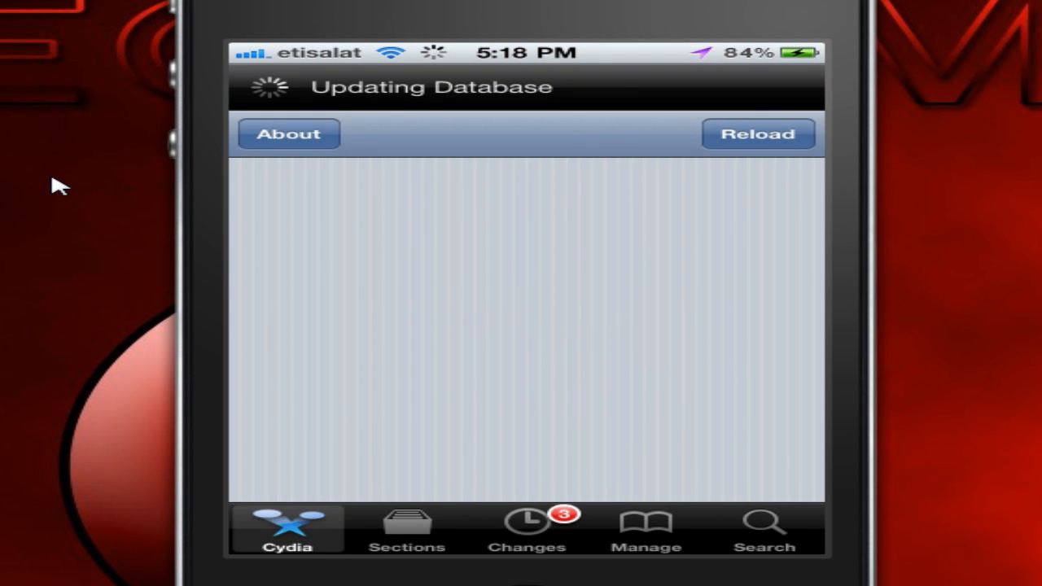
pyautogui.click(762, 529)
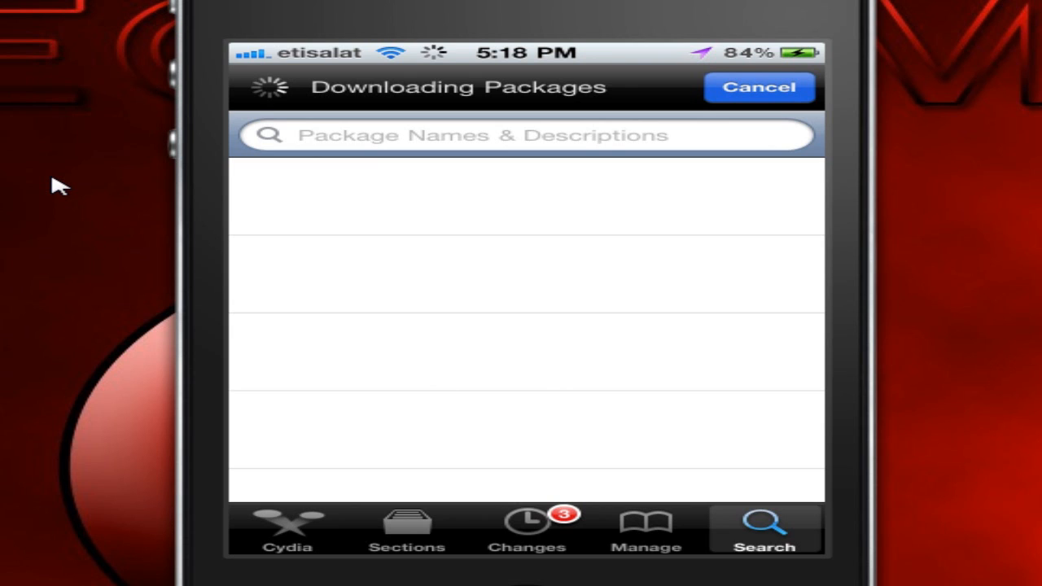
# Search Cydia for the 'ScreenSplitr' package.
pyautogui.write('s')
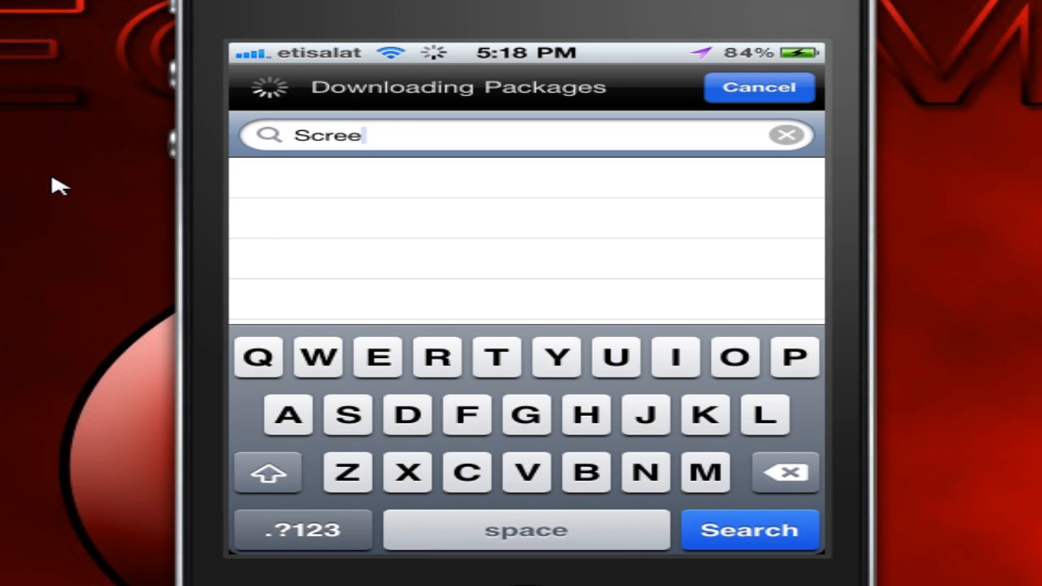
pyautogui.write('nsplitr')
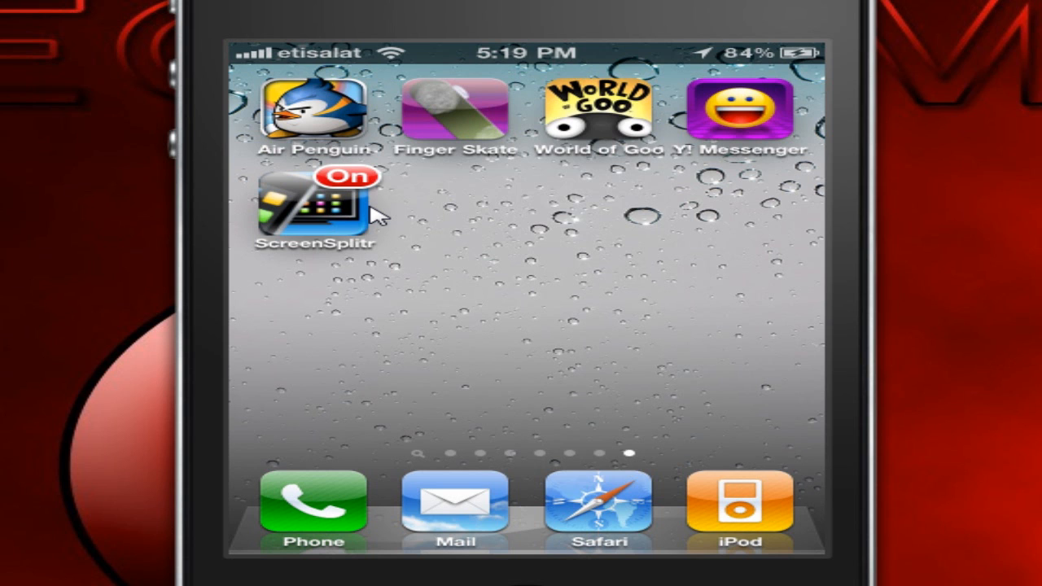
# Swipe to the last home screen page showing the ScreenSplitr icon marked On.
pyautogui.hscroll(3)
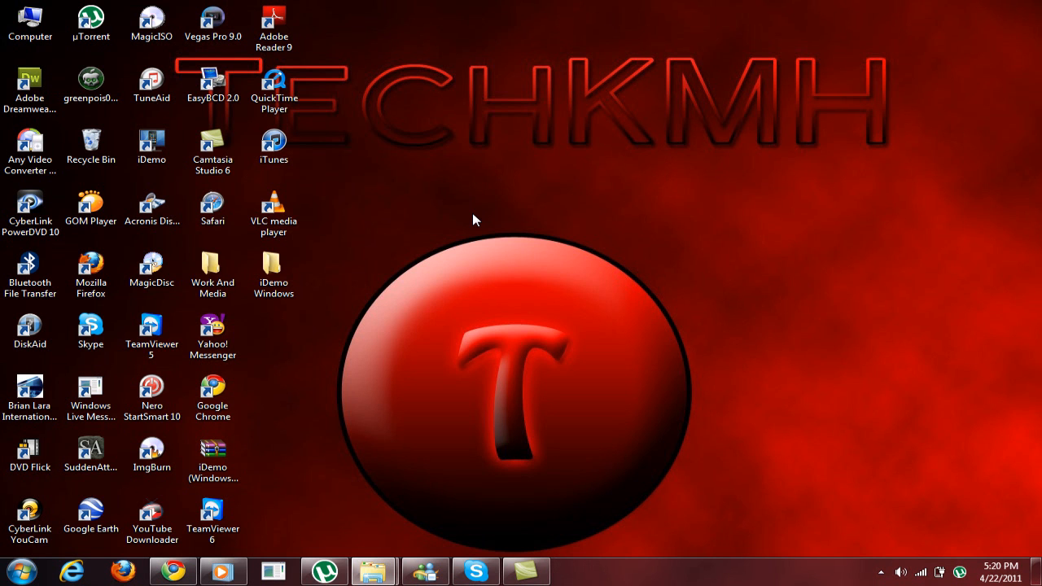
pyautogui.click(212, 150)
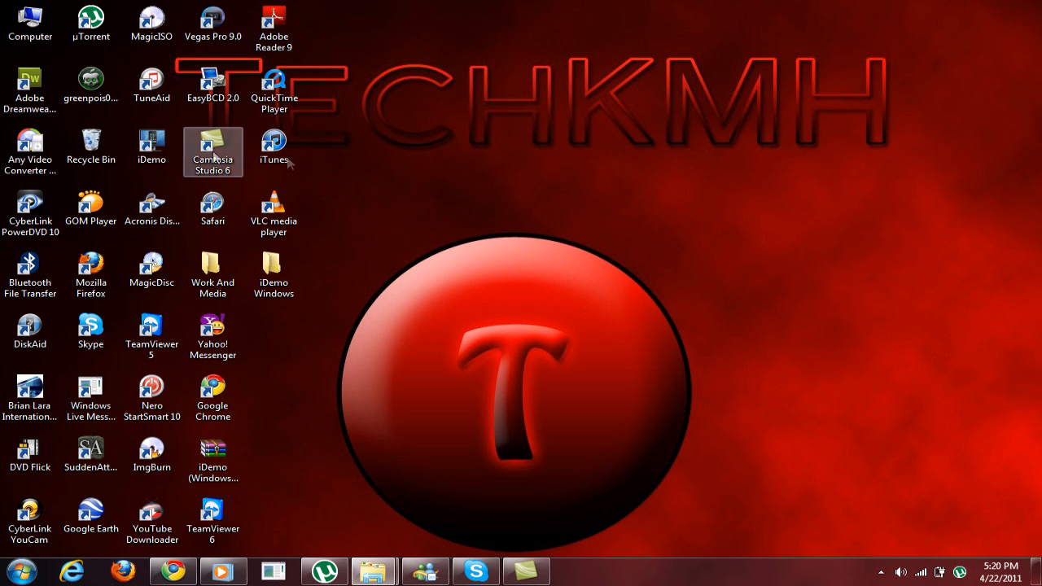
pyautogui.moveTo(151, 147)
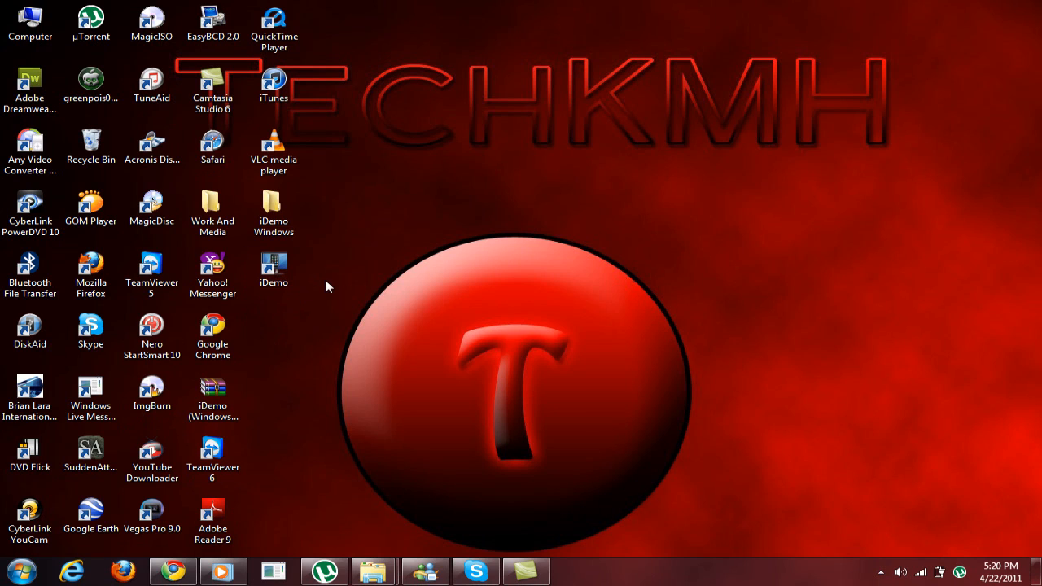
pyautogui.moveTo(273, 268)
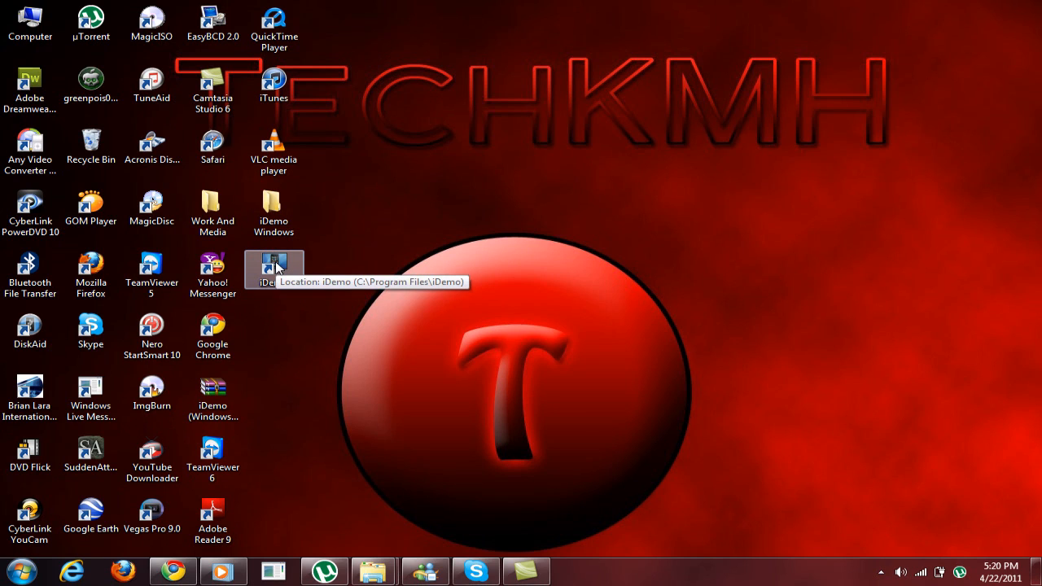
pyautogui.moveTo(332, 302)
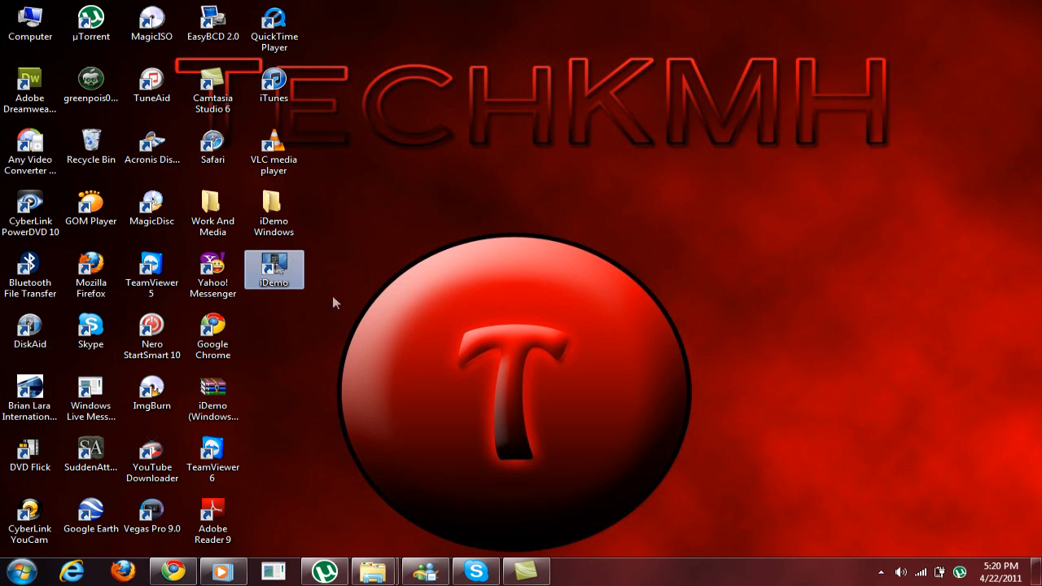
pyautogui.doubleClick(274, 269)
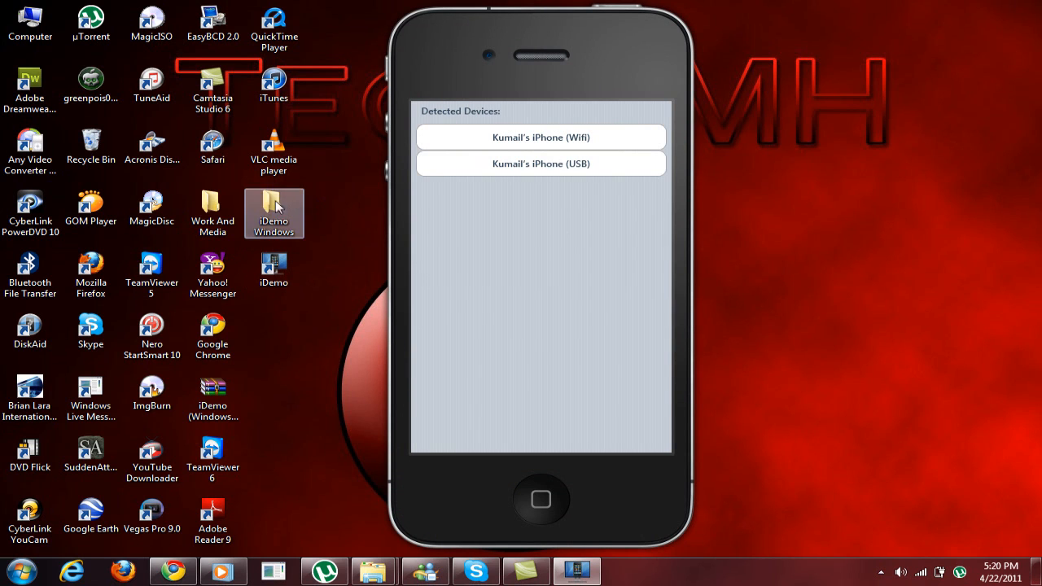
# Open 'Extra Serials By Cool Release.txt' from the iDemo Windows folder in Notepad.
pyautogui.doubleClick(274, 208)
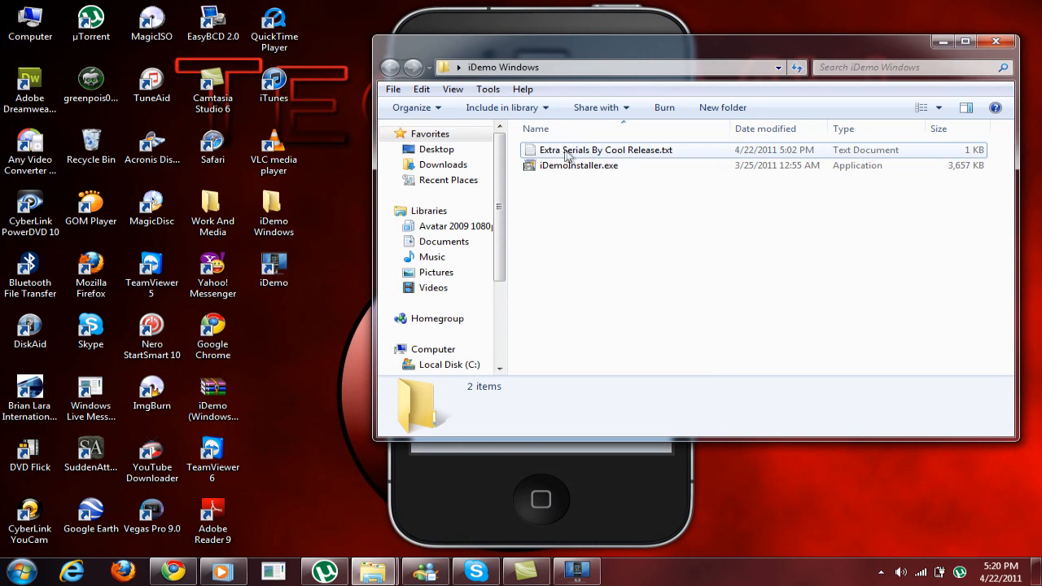
pyautogui.click(605, 150)
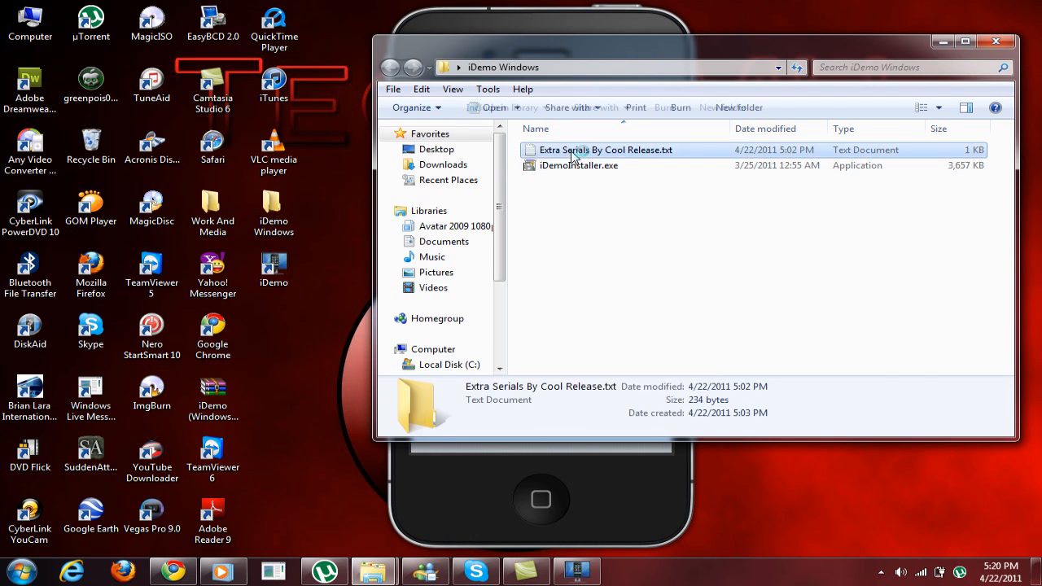
pyautogui.doubleClick(605, 150)
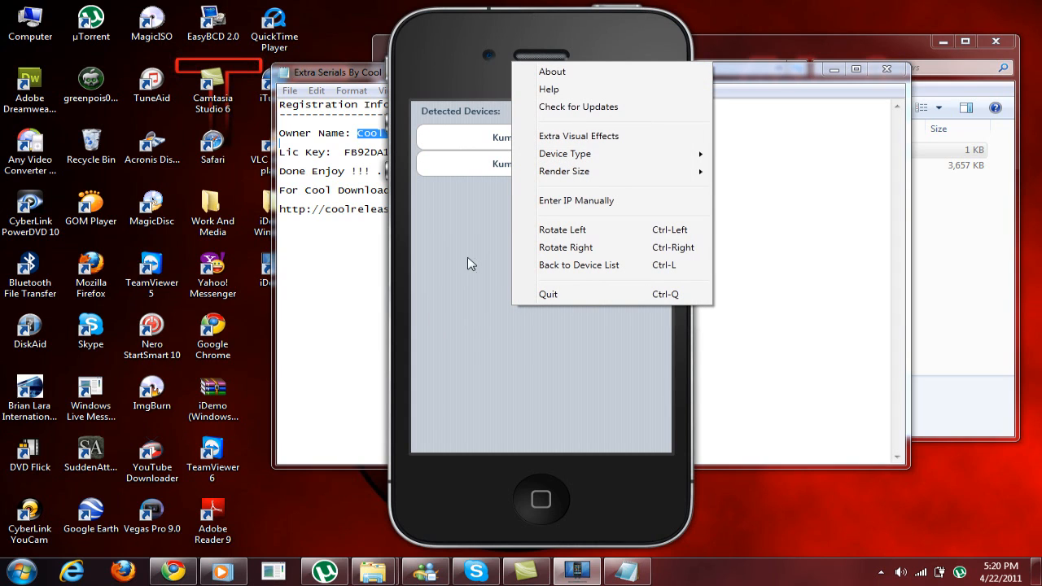
pyautogui.moveTo(573, 199)
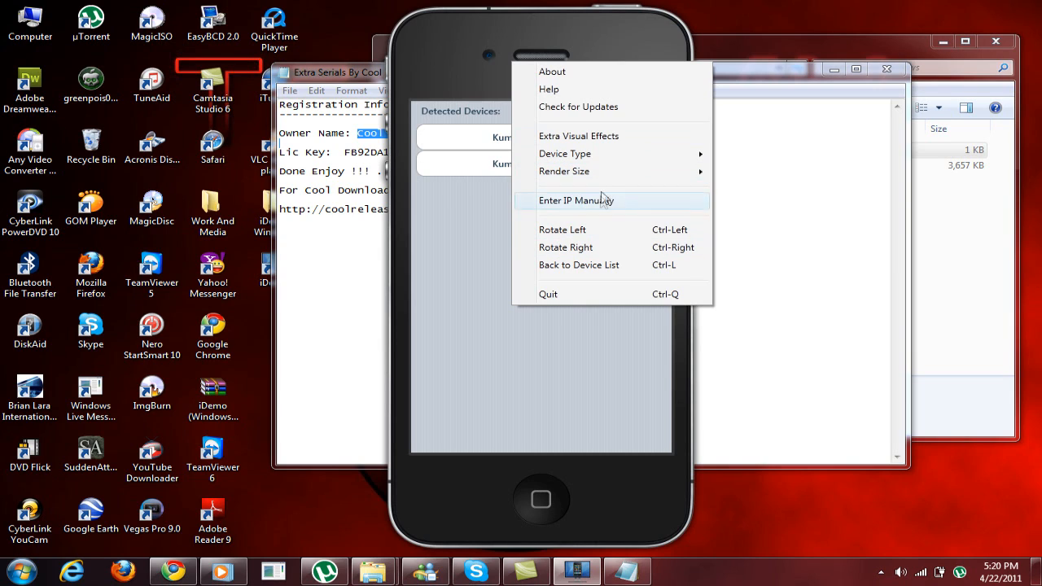
pyautogui.moveTo(602, 201)
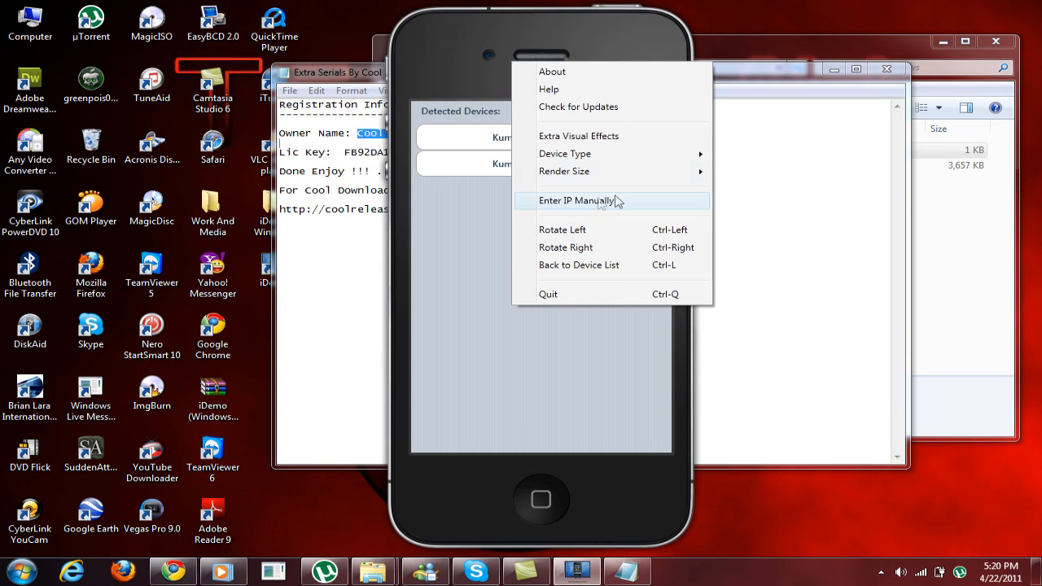
pyautogui.moveTo(664, 214)
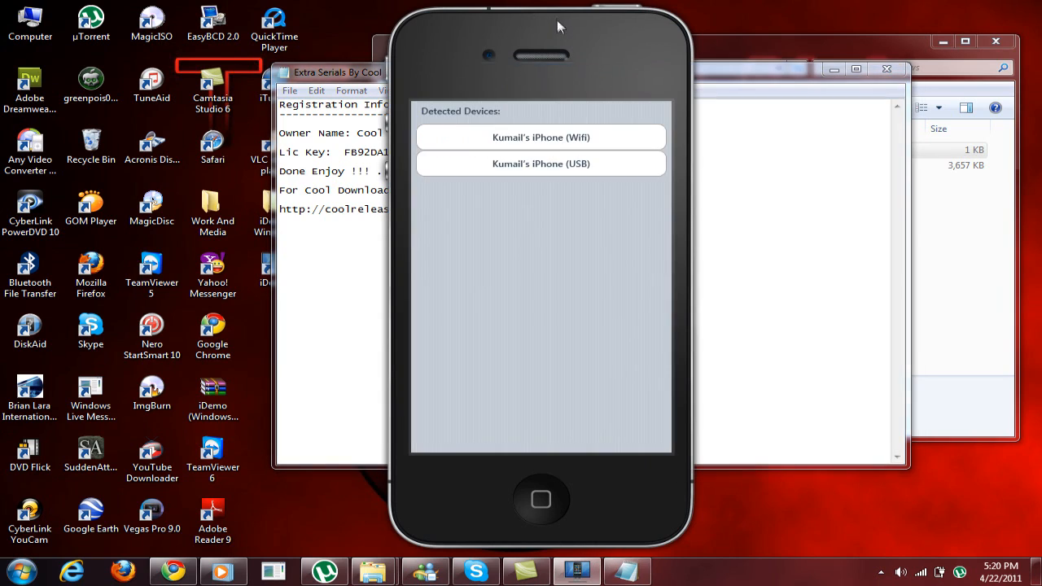
pyautogui.moveTo(593, 227)
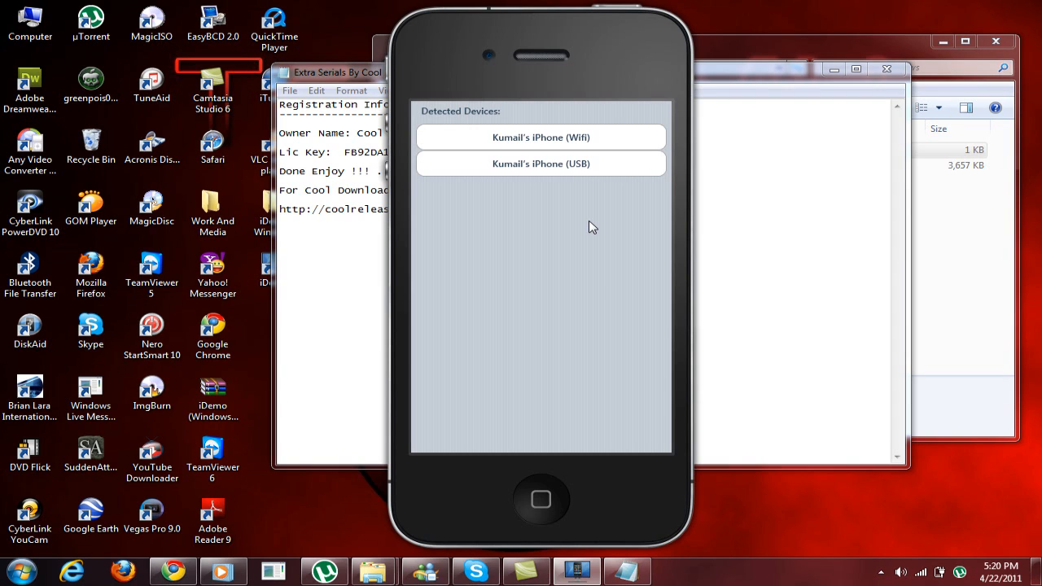
# Try the Wi-Fi entry, then connect via iPhone (USB) to mirror the home screen.
pyautogui.click(541, 137)
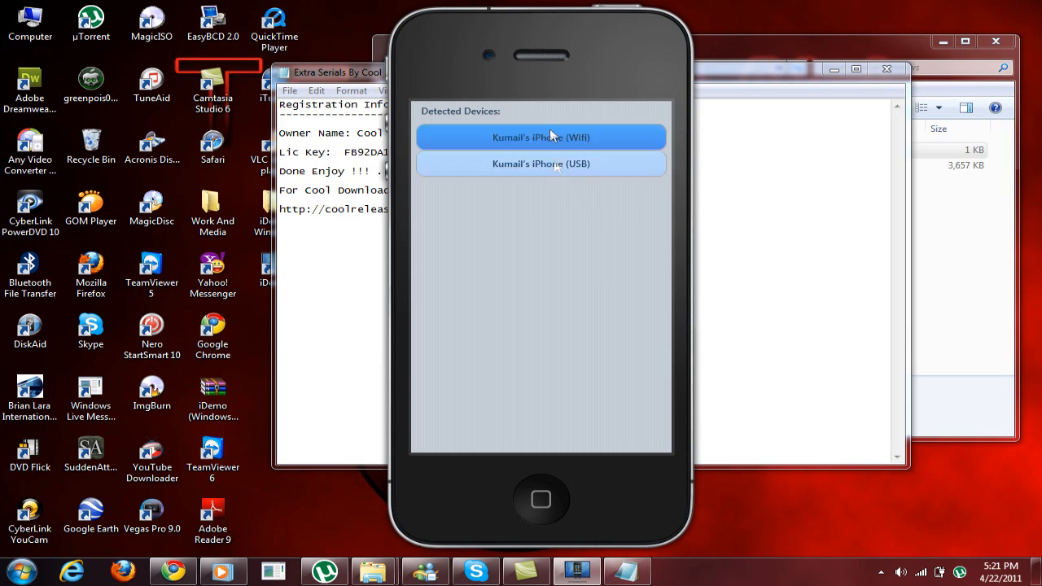
pyautogui.click(541, 163)
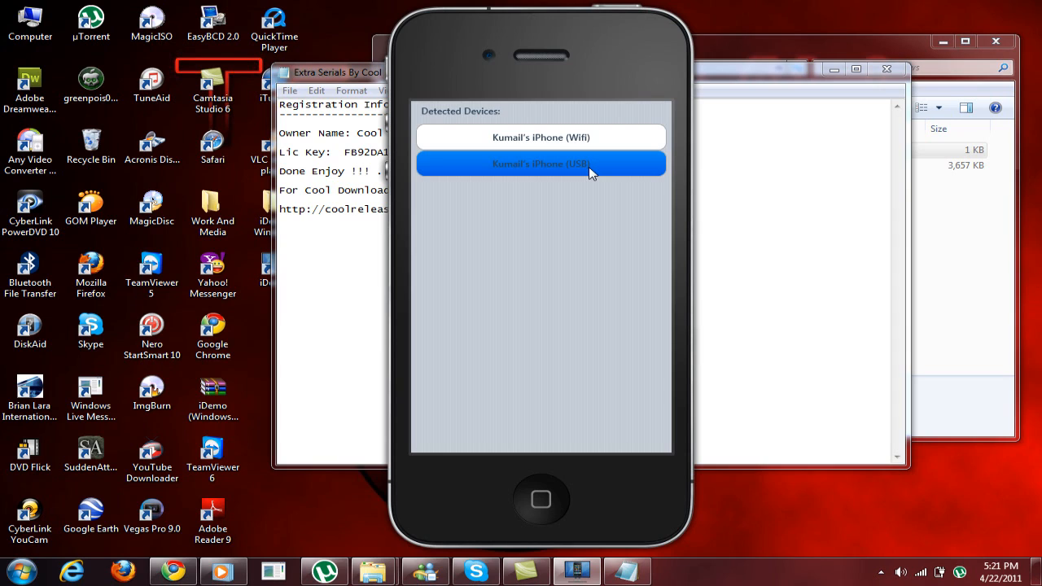
pyautogui.click(541, 163)
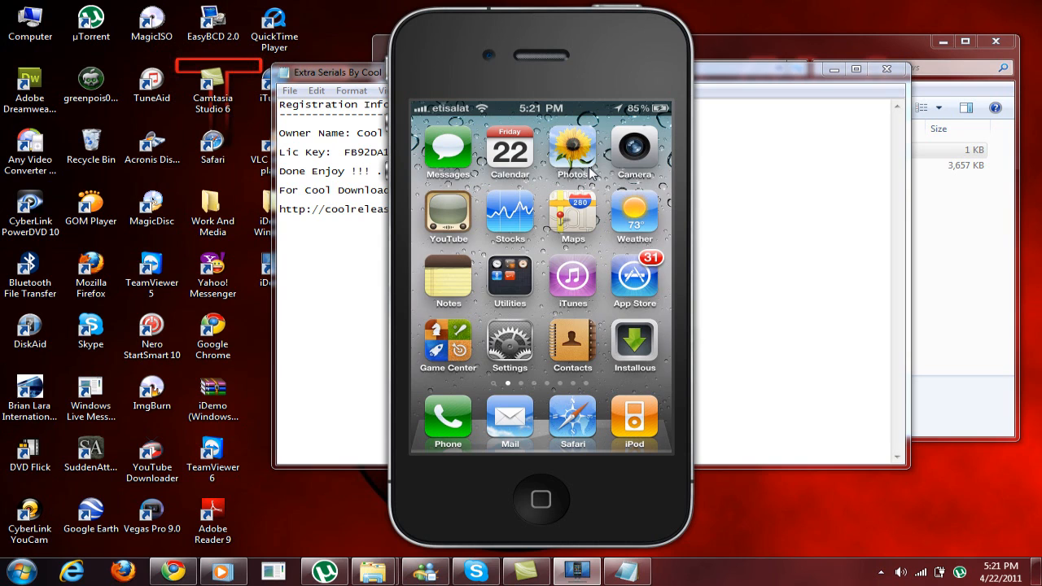
pyautogui.hscroll(-3)
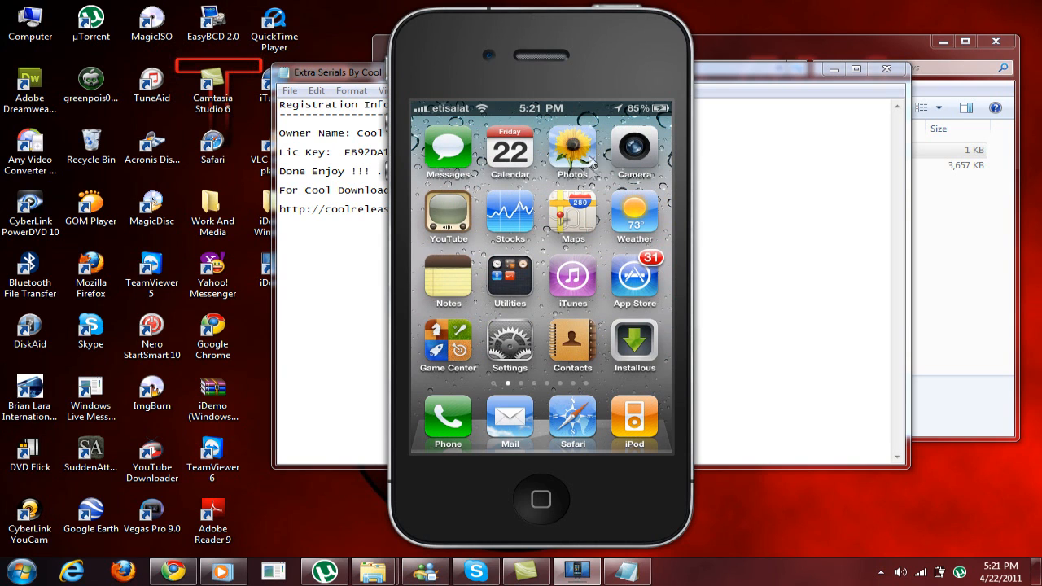
pyautogui.moveTo(578, 179)
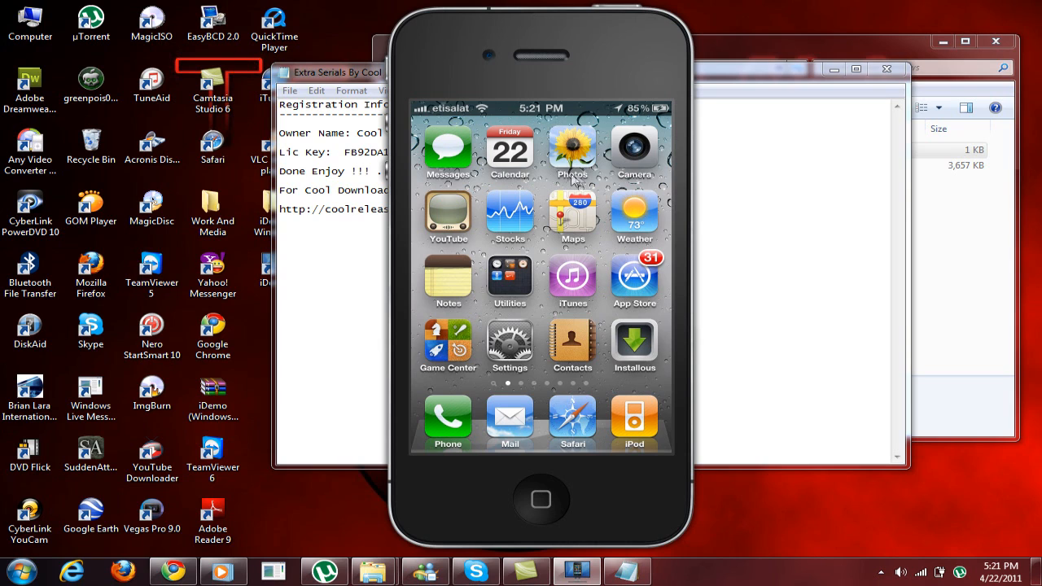
# Switch the mirror's Device Type to iPad, then back to the iPhone frame.
pyautogui.rightClick(552, 196)
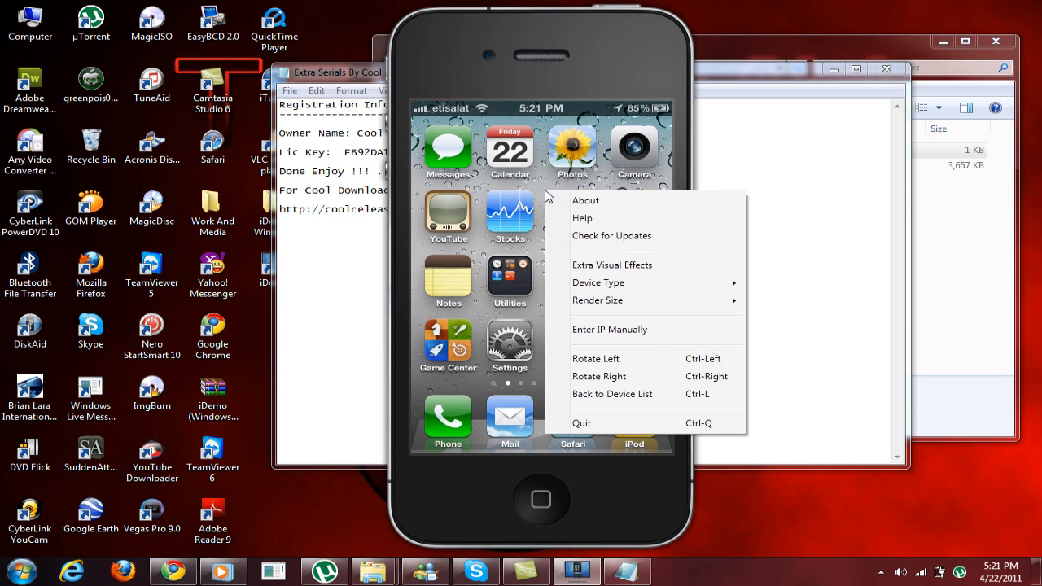
pyautogui.moveTo(598, 283)
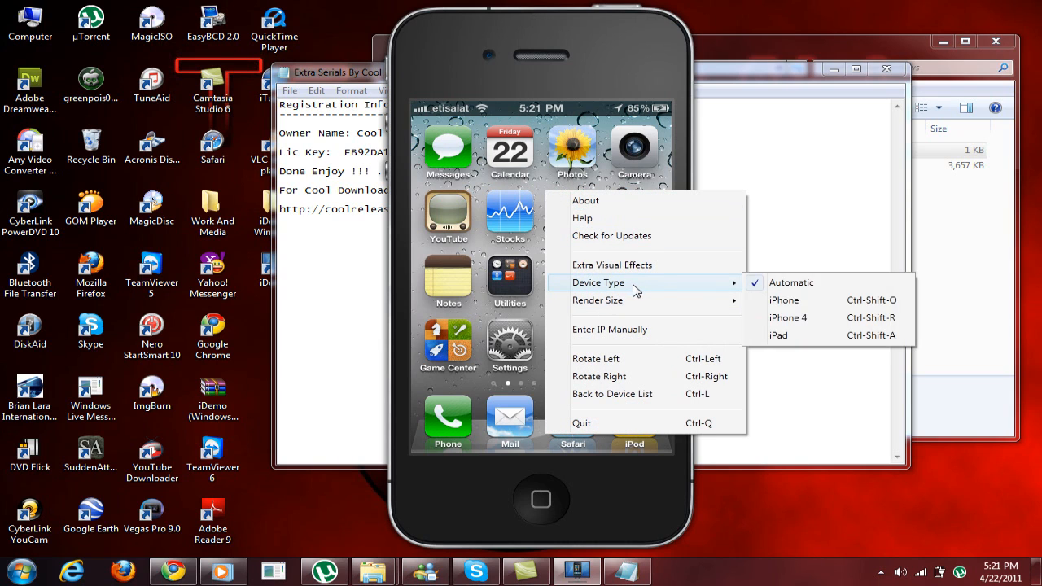
pyautogui.moveTo(805, 335)
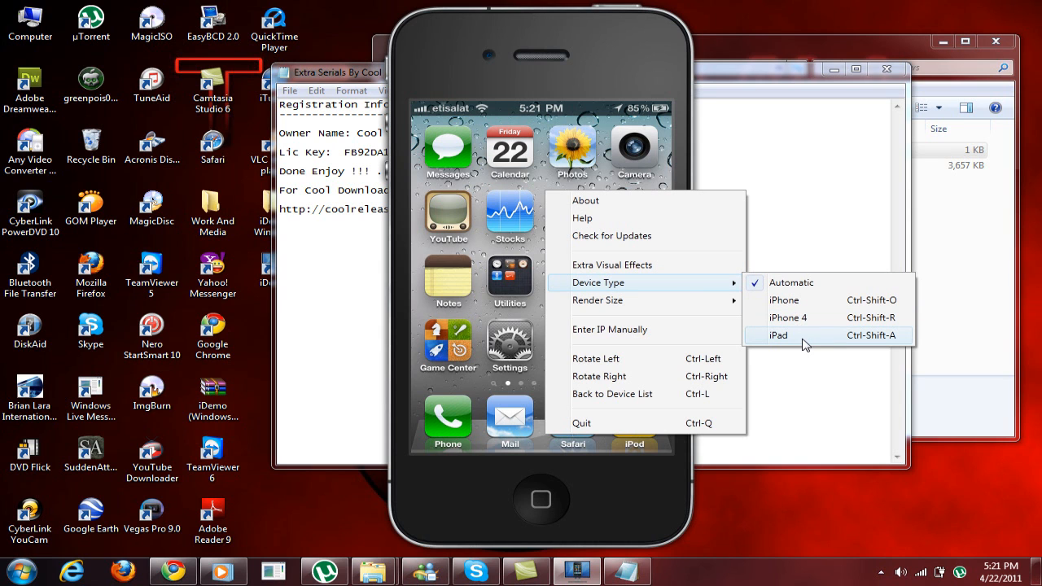
pyautogui.click(779, 335)
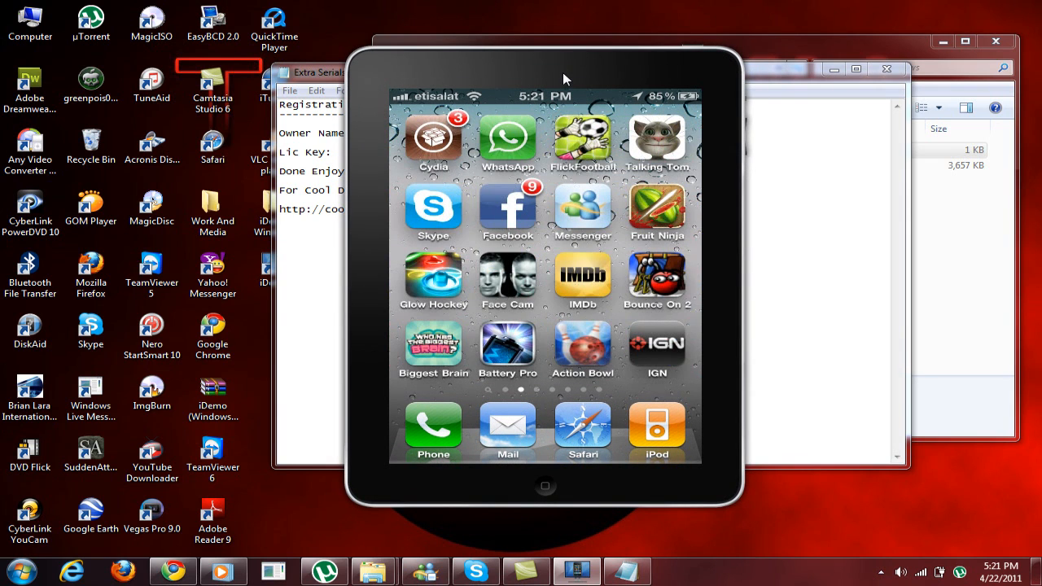
pyautogui.hscroll(-3)
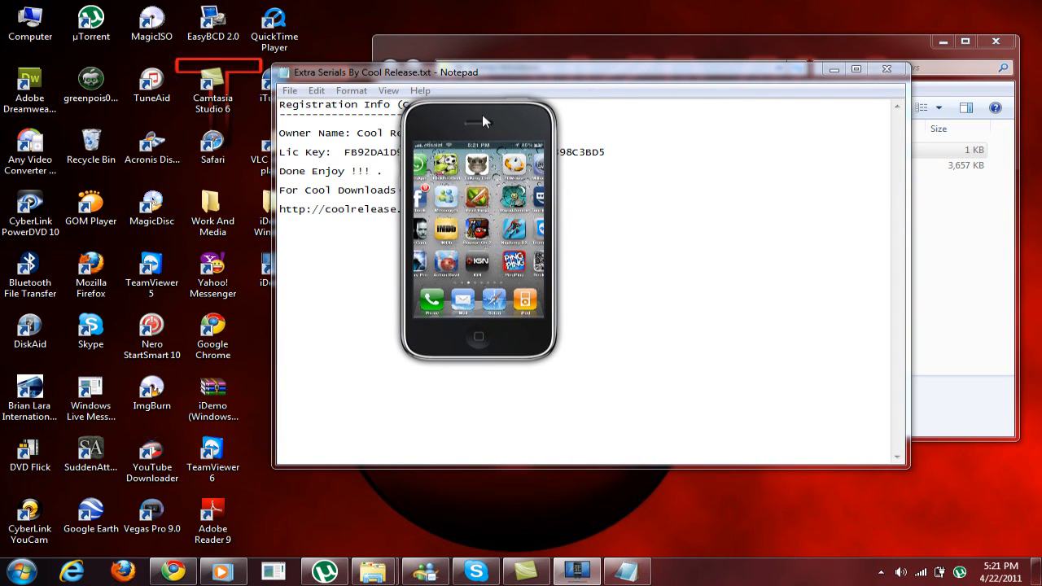
pyautogui.rightClick(478, 236)
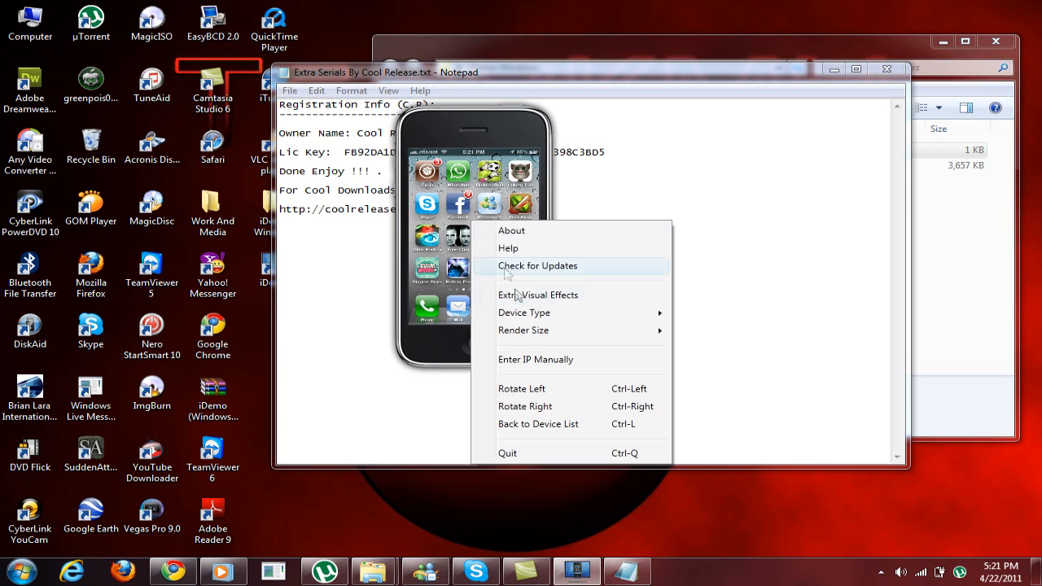